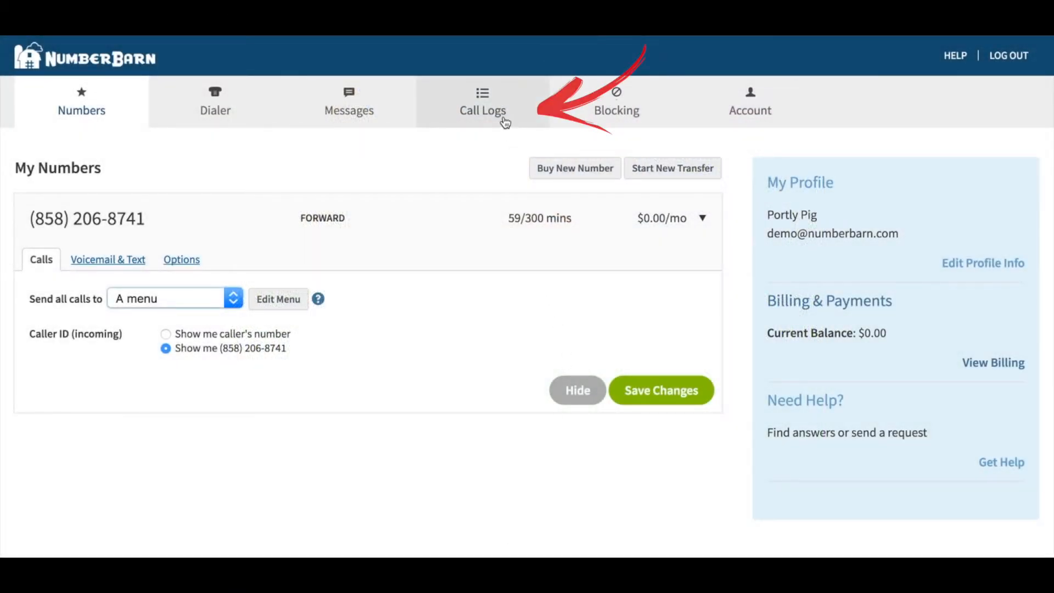
Step: Open Call Logs and scroll through the list of recent calls
{"action": "left_click", "coordinate": [482, 101]}
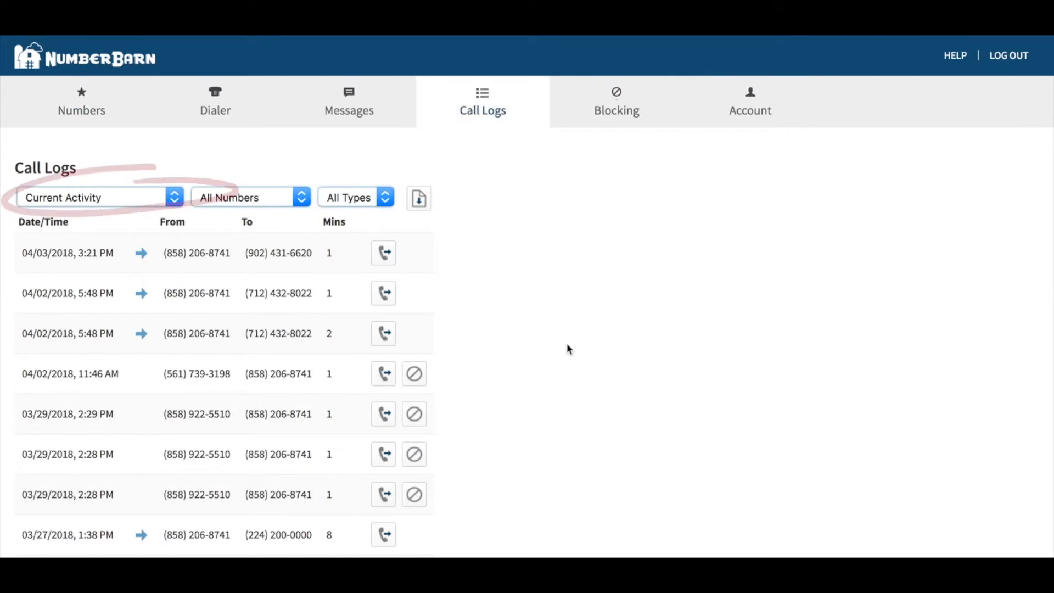
{"action": "scroll", "scroll_direction": "down", "scroll_amount": 3}
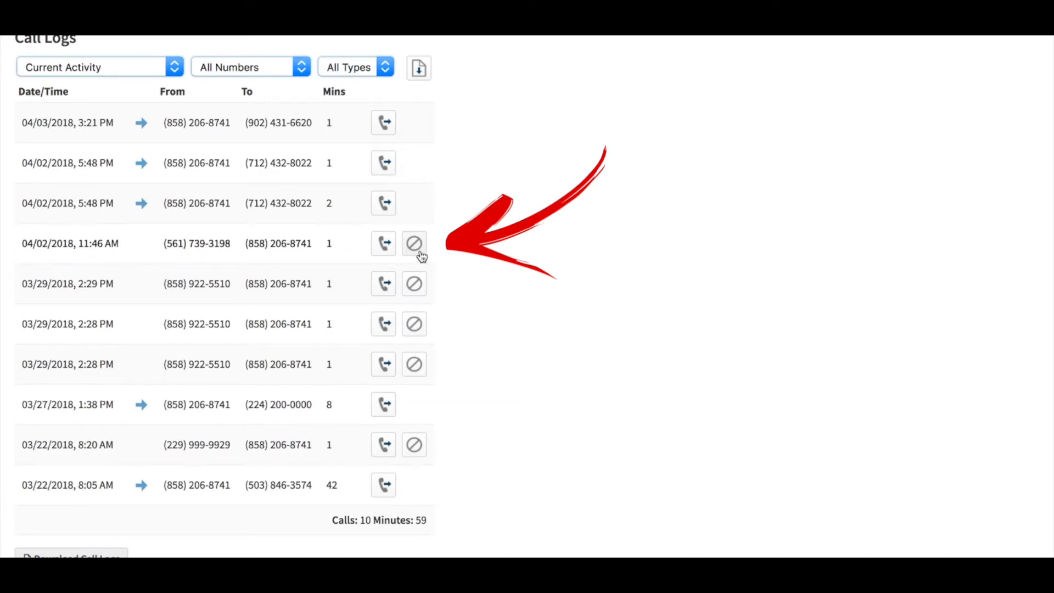
{"action": "left_click", "coordinate": [414, 243]}
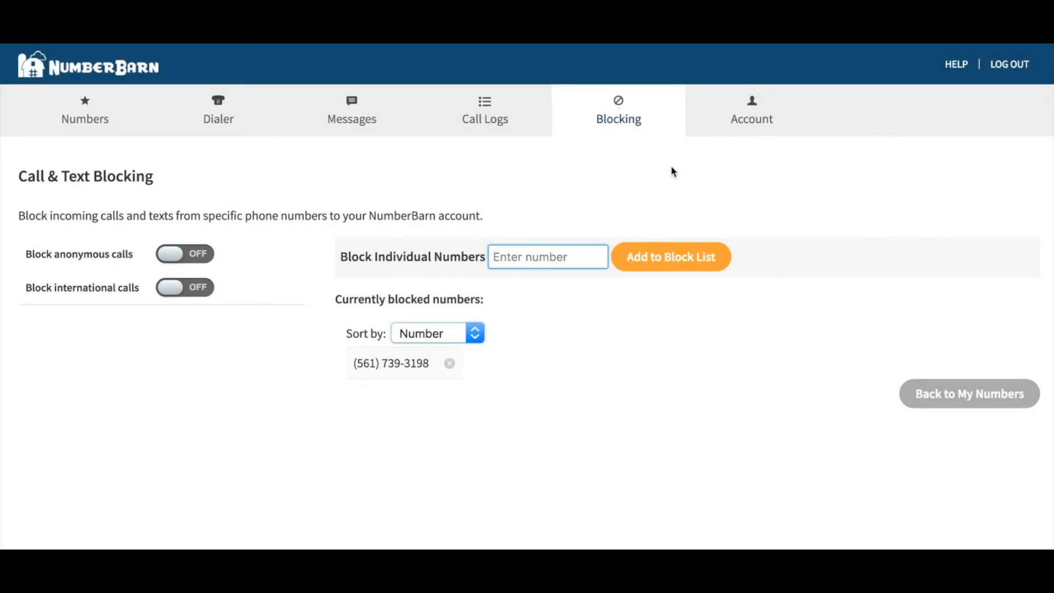
{"action": "left_click", "coordinate": [547, 257]}
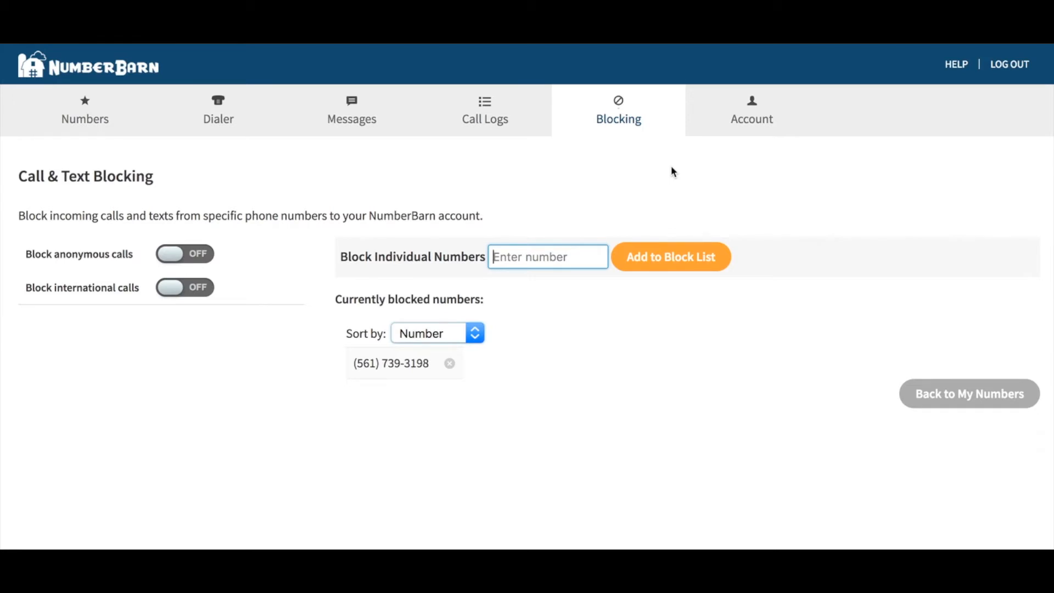
{"action": "mouse_move", "coordinate": [303, 259]}
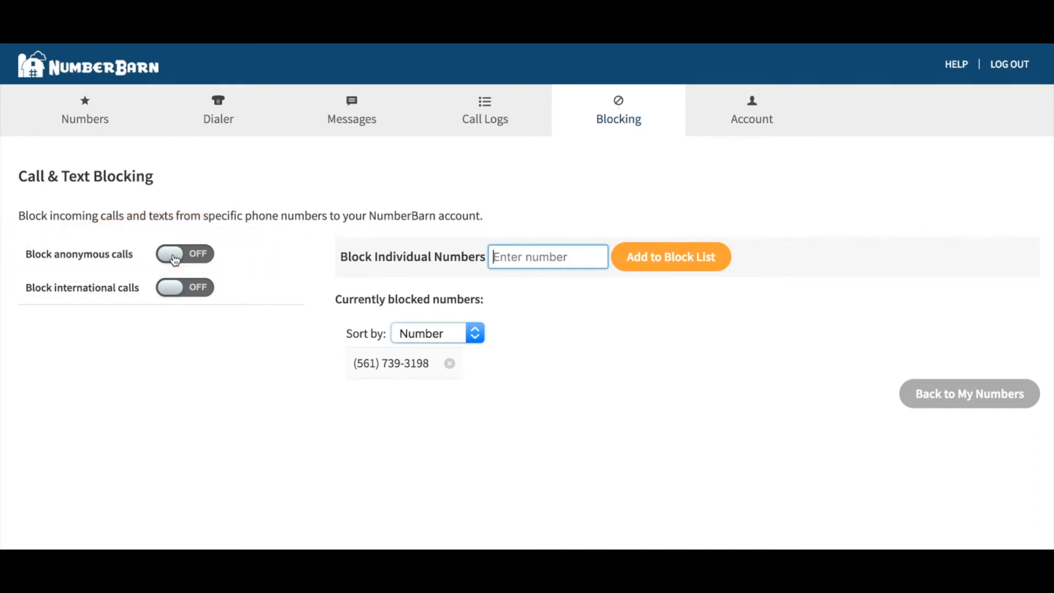
{"action": "left_click", "coordinate": [185, 254]}
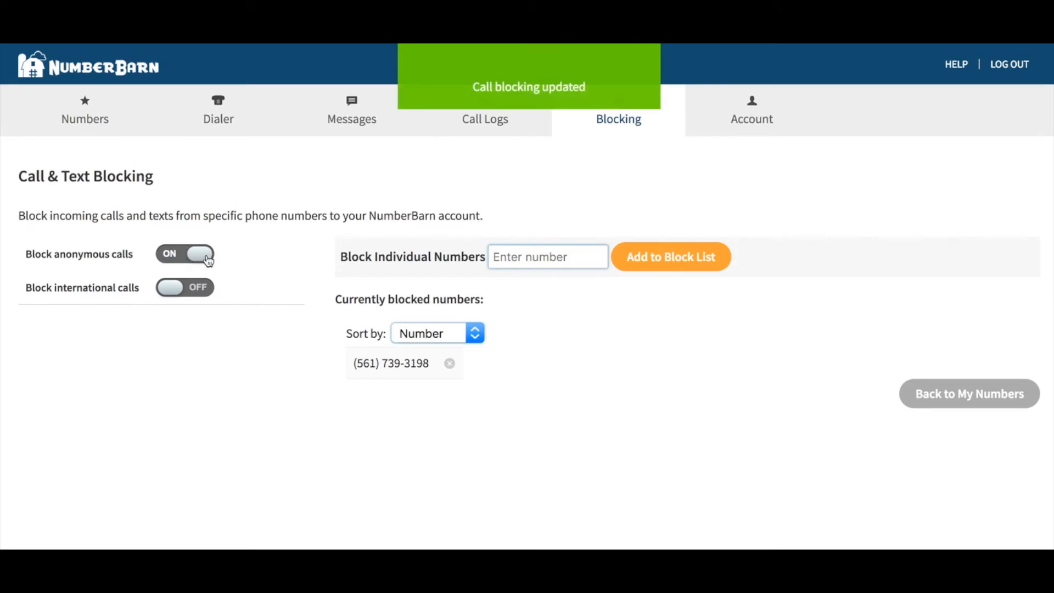
{"action": "left_click", "coordinate": [184, 254]}
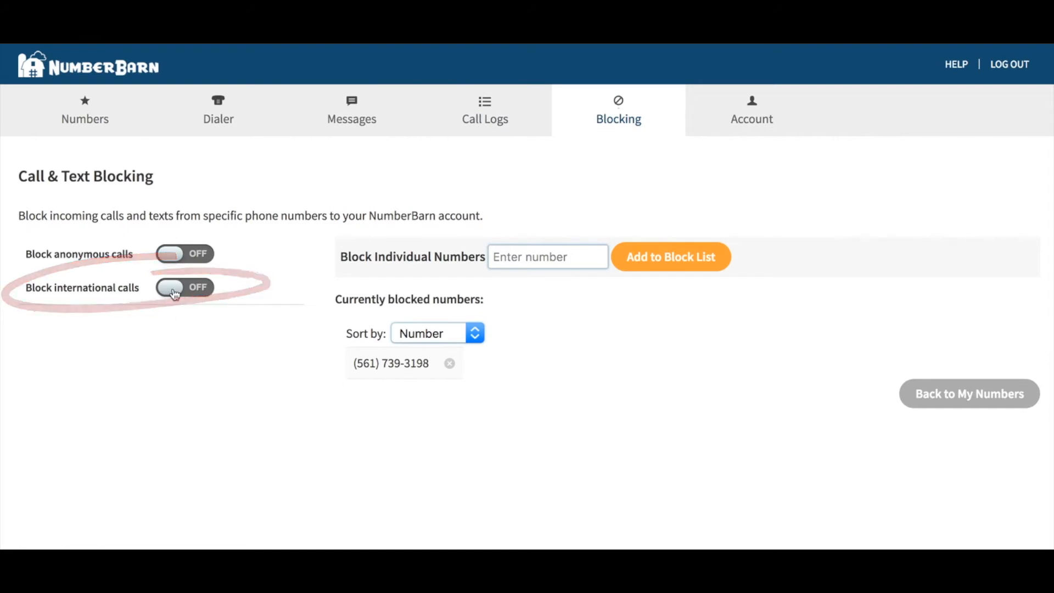
{"action": "left_click", "coordinate": [183, 287]}
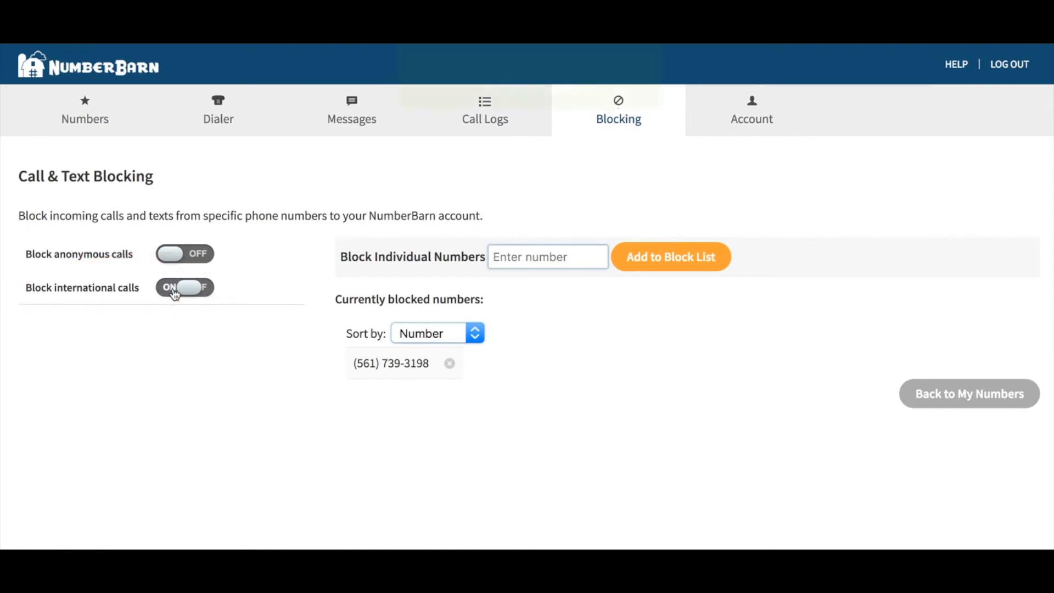
{"action": "left_click", "coordinate": [185, 287]}
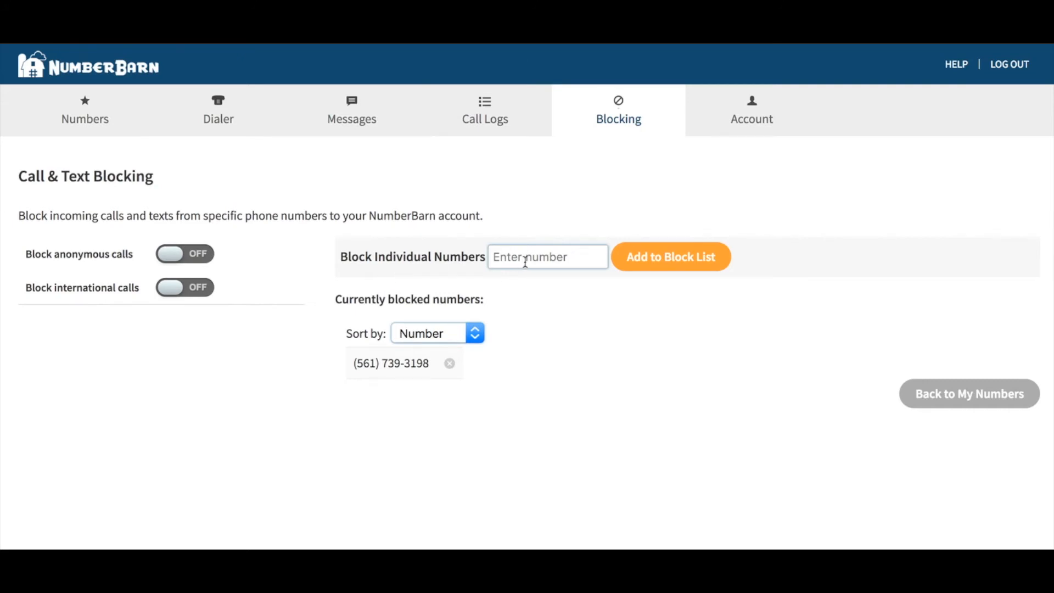
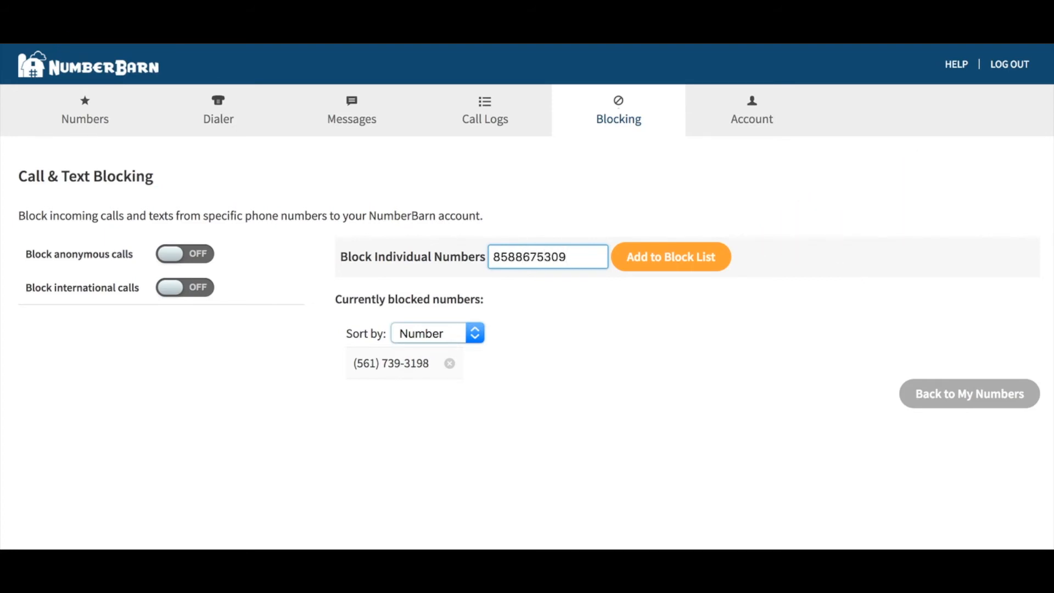
{"action": "left_click", "coordinate": [671, 257]}
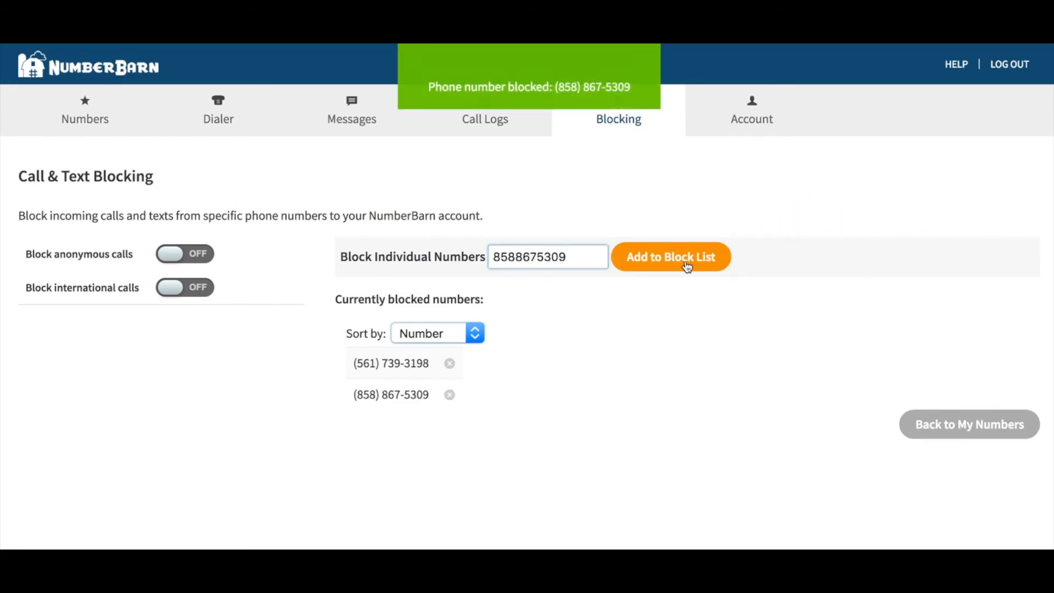
{"action": "mouse_move", "coordinate": [604, 418]}
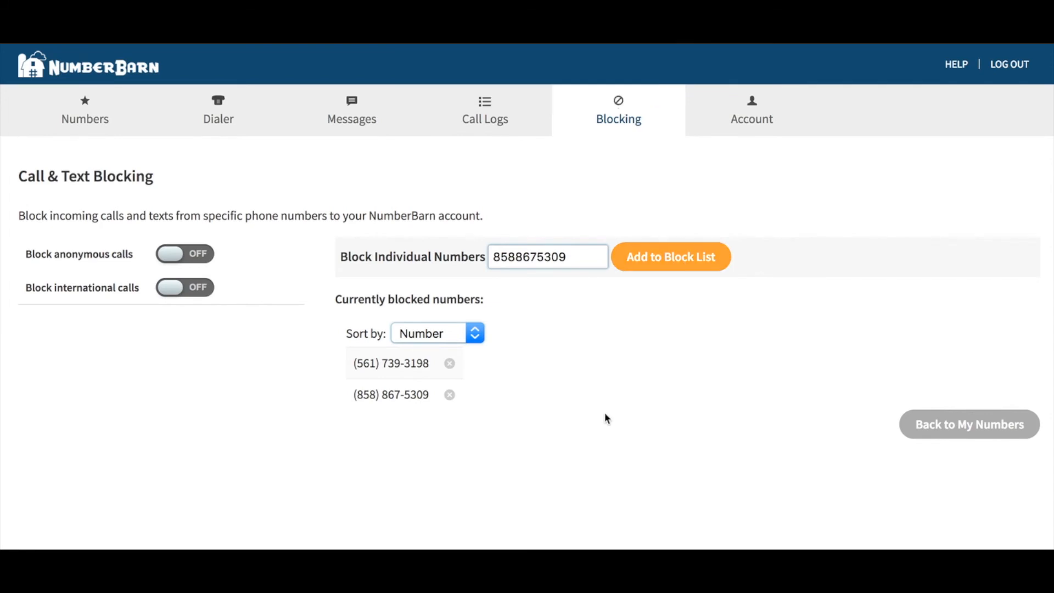
{"action": "mouse_move", "coordinate": [456, 401]}
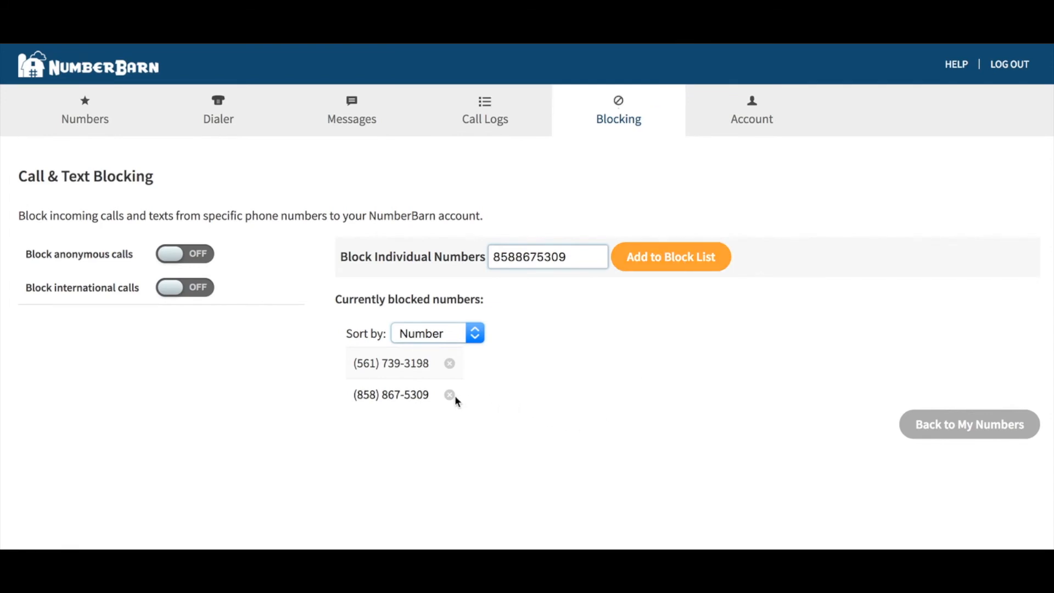
{"action": "mouse_move", "coordinate": [450, 395]}
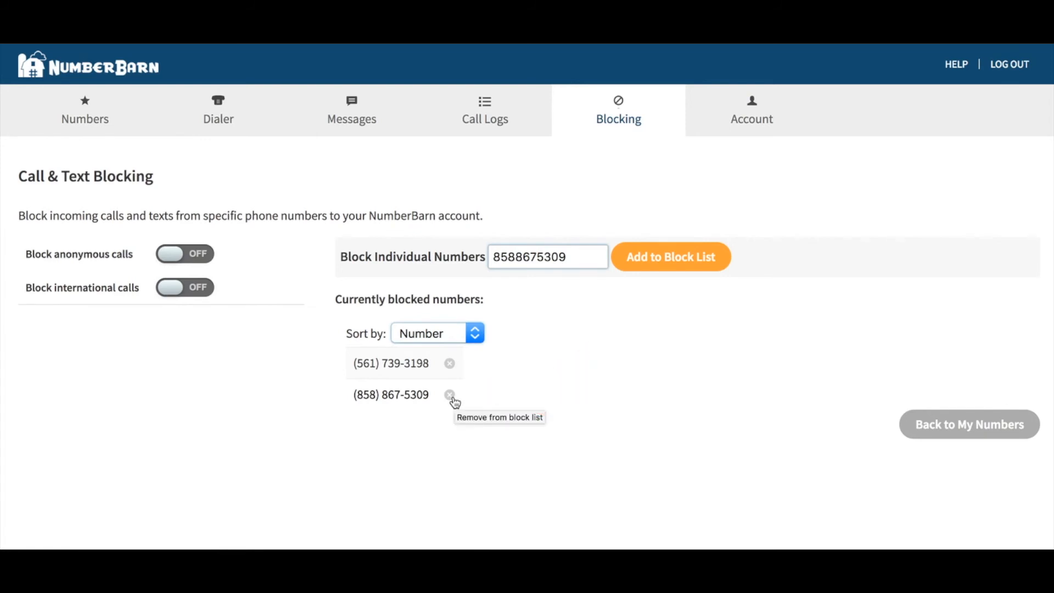
{"action": "left_click", "coordinate": [449, 395]}
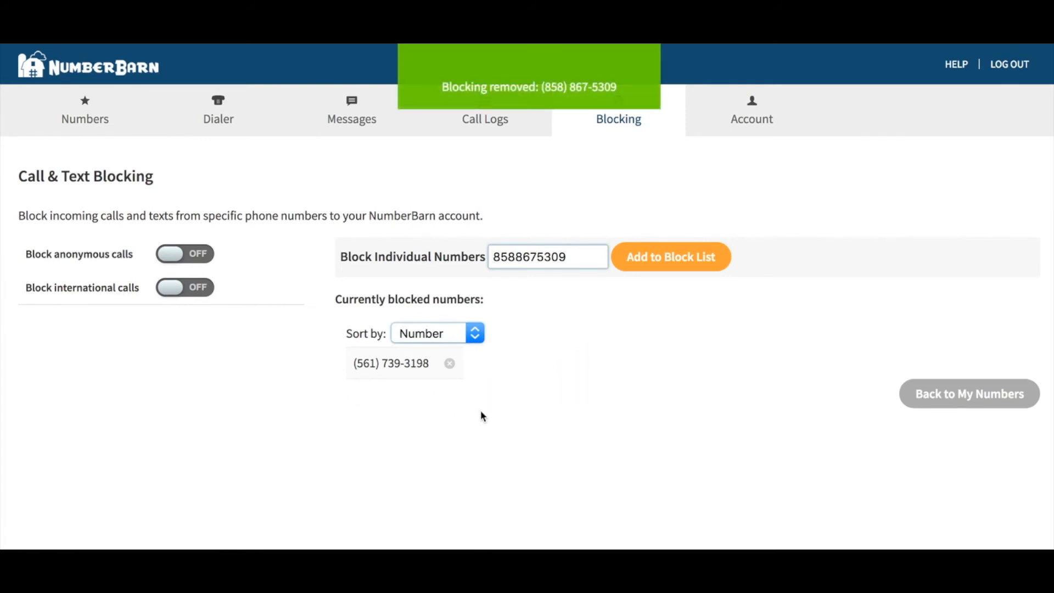
Step: Open the Sort by dropdown to show Number and Date Added options
{"action": "left_click", "coordinate": [435, 332]}
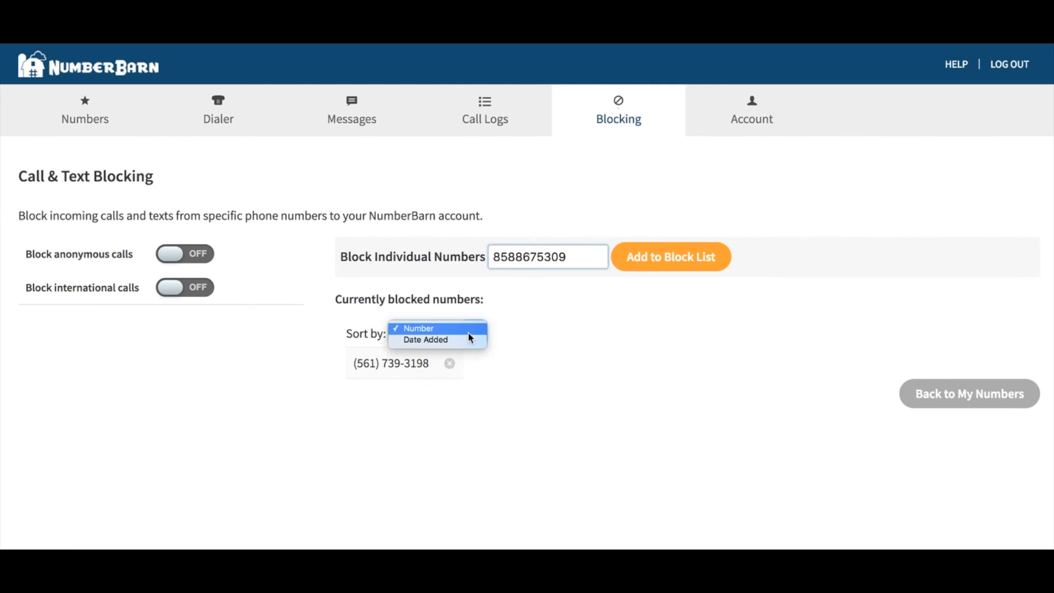
{"action": "mouse_move", "coordinate": [437, 340]}
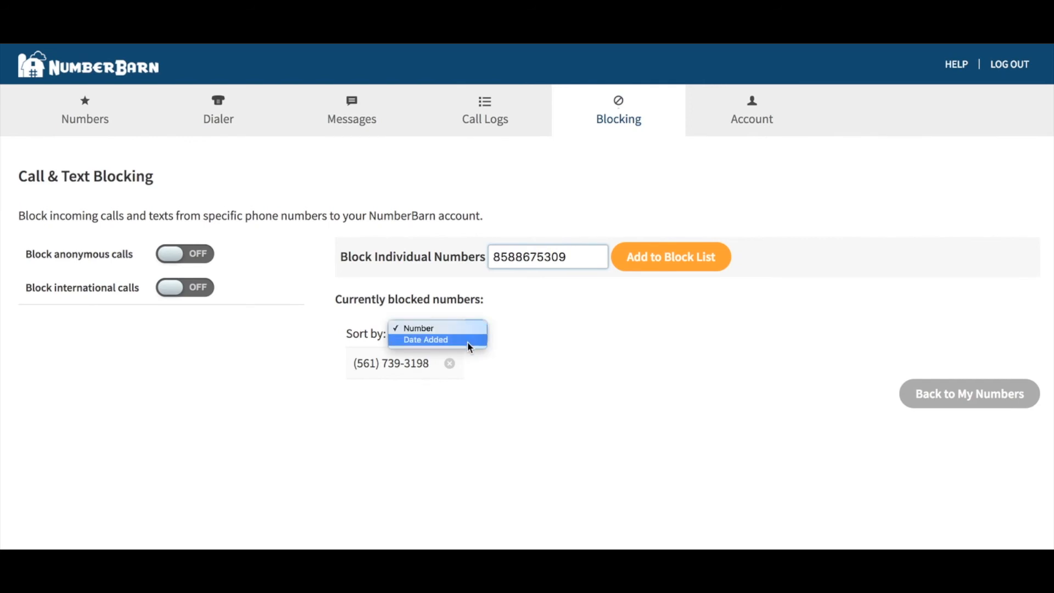